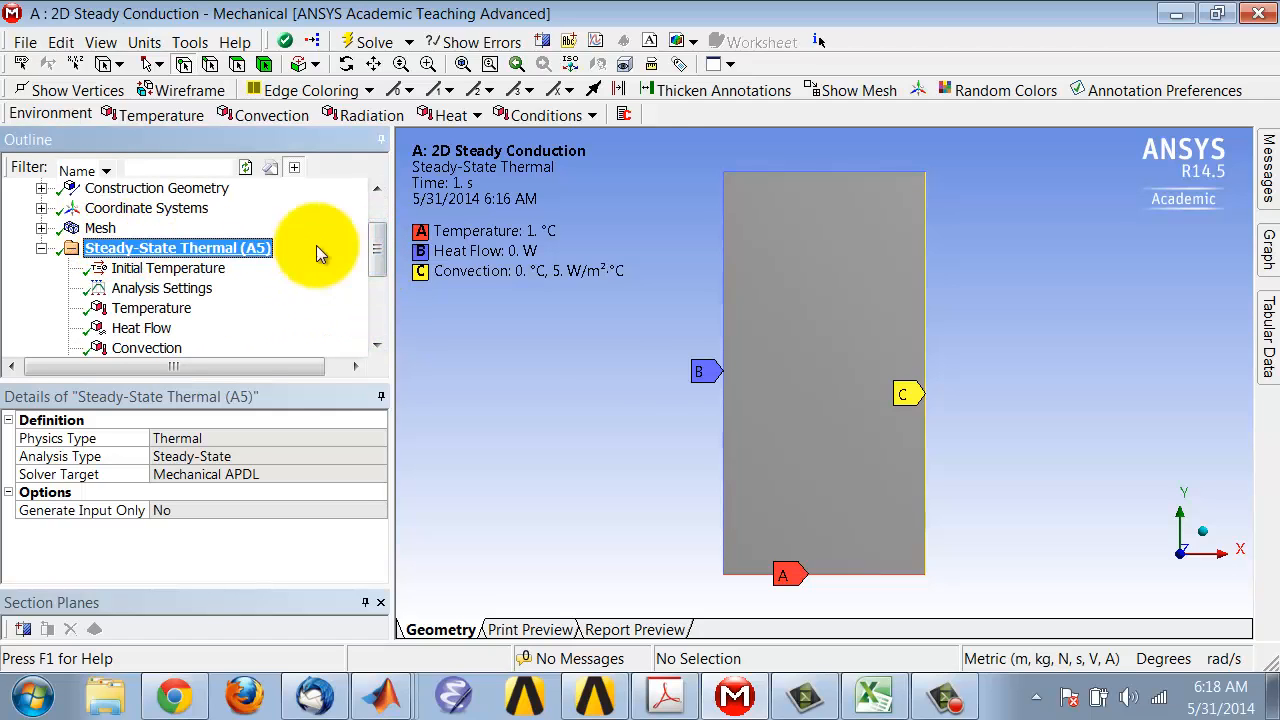
pyautogui.moveTo(810, 438)
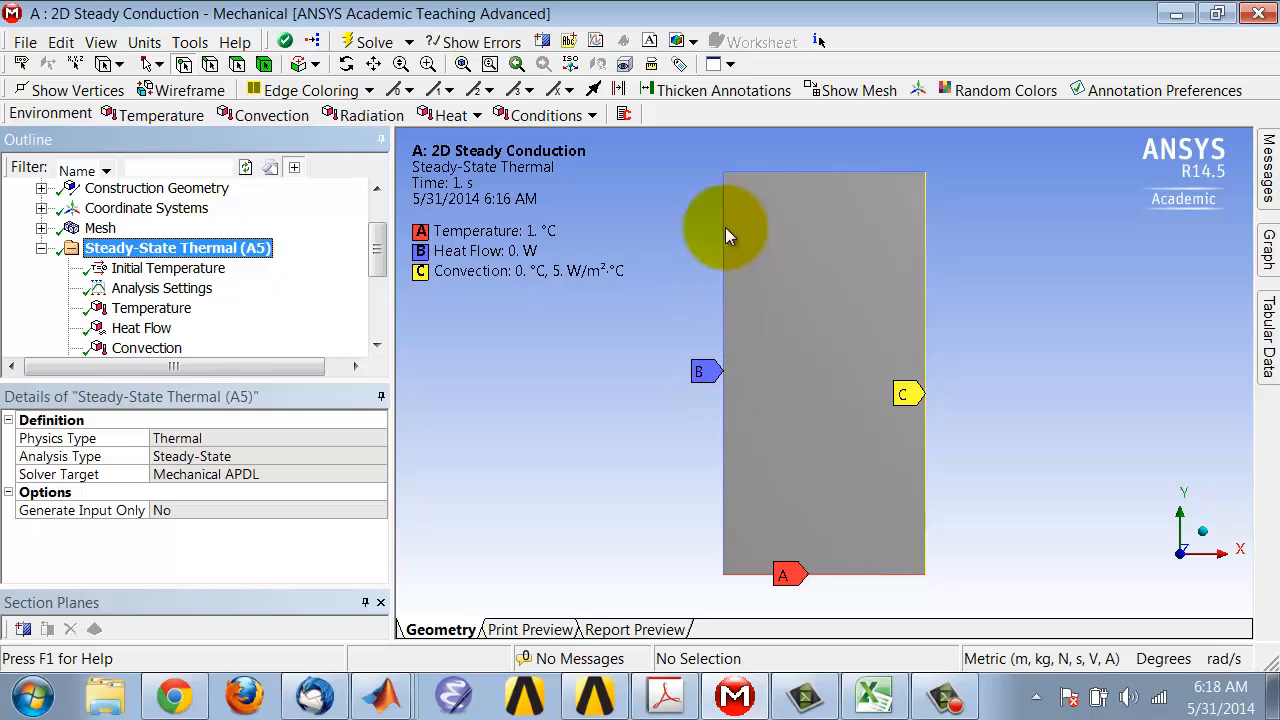
pyautogui.moveTo(470, 264)
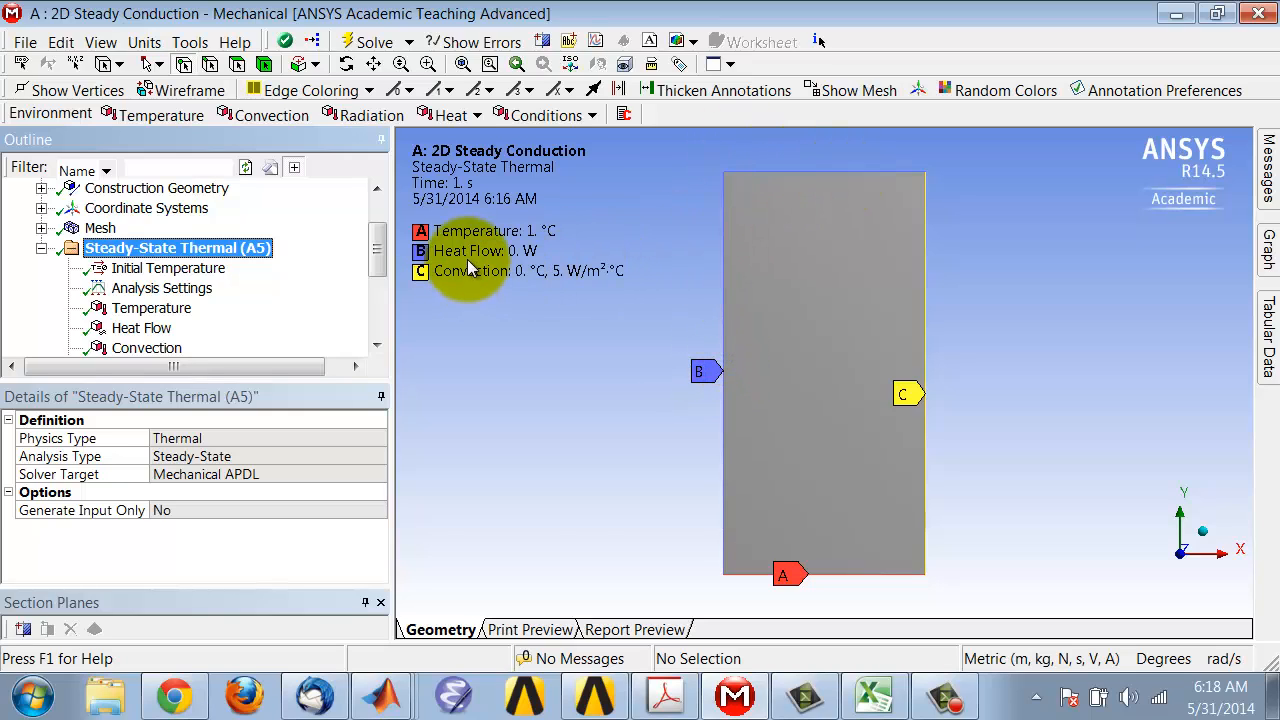
pyautogui.moveTo(700, 432)
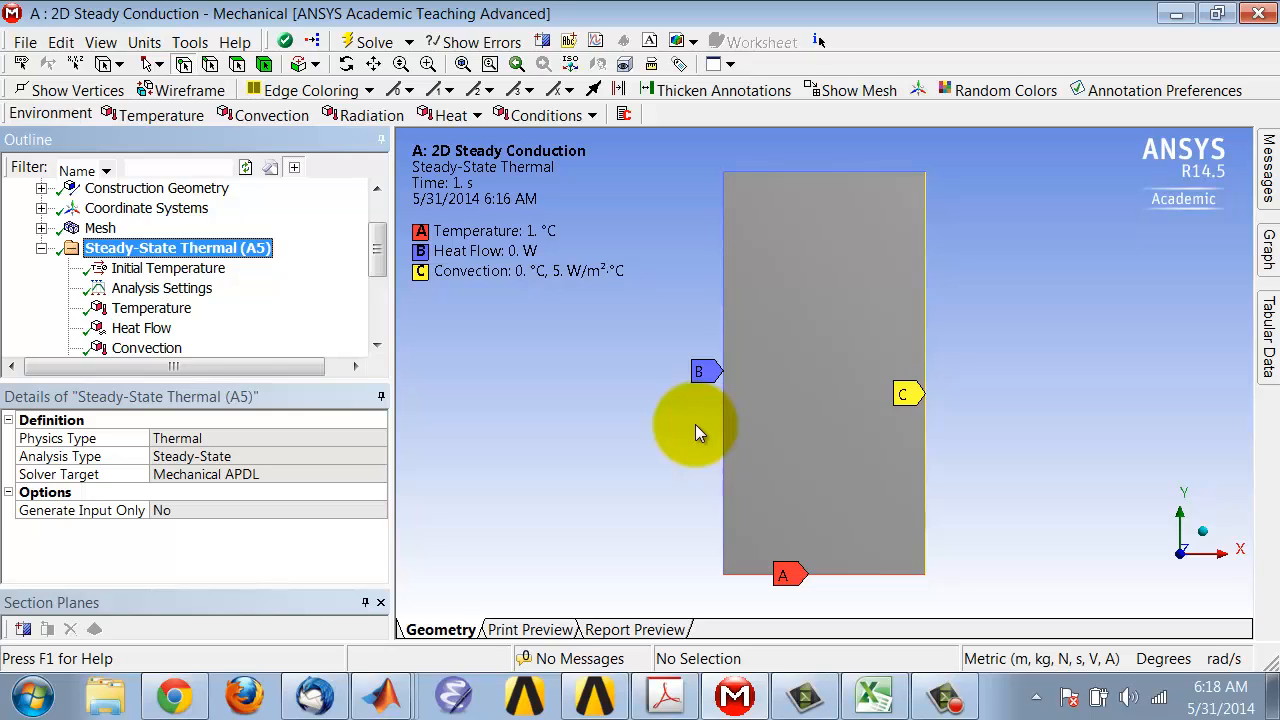
pyautogui.moveTo(700, 418)
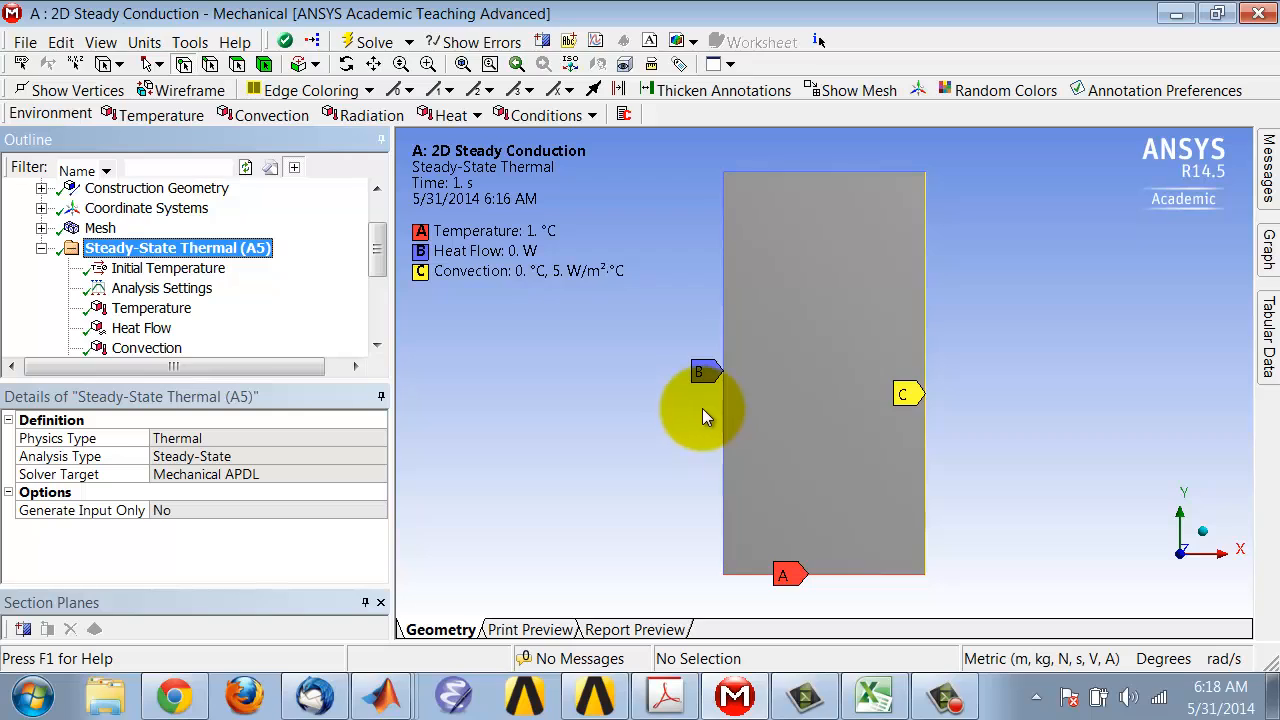
pyautogui.moveTo(864, 180)
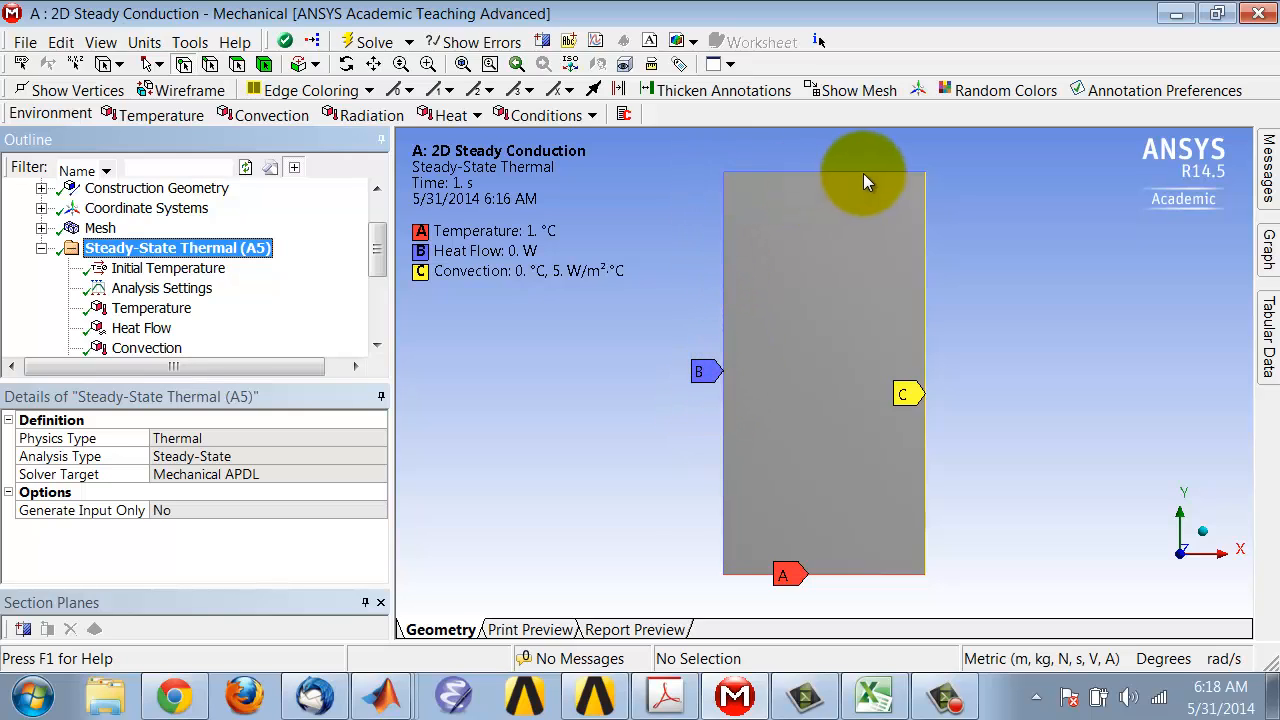
pyautogui.moveTo(744, 580)
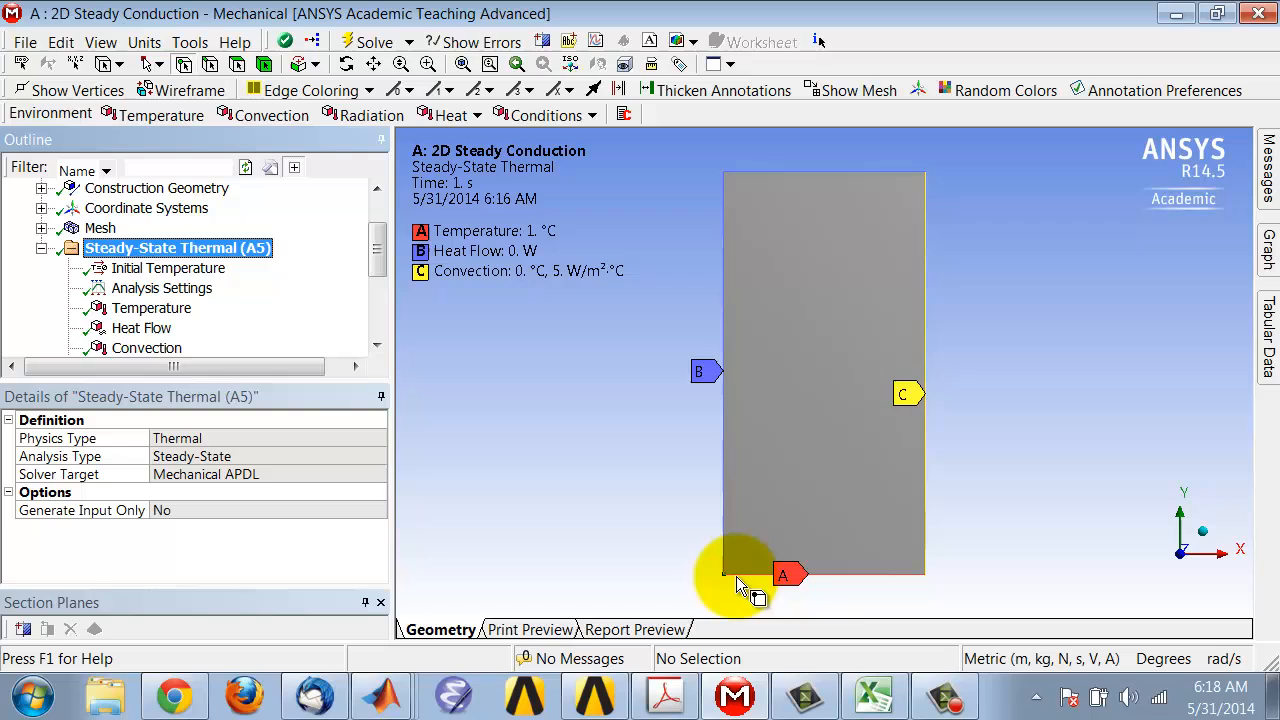
pyautogui.moveTo(844, 576)
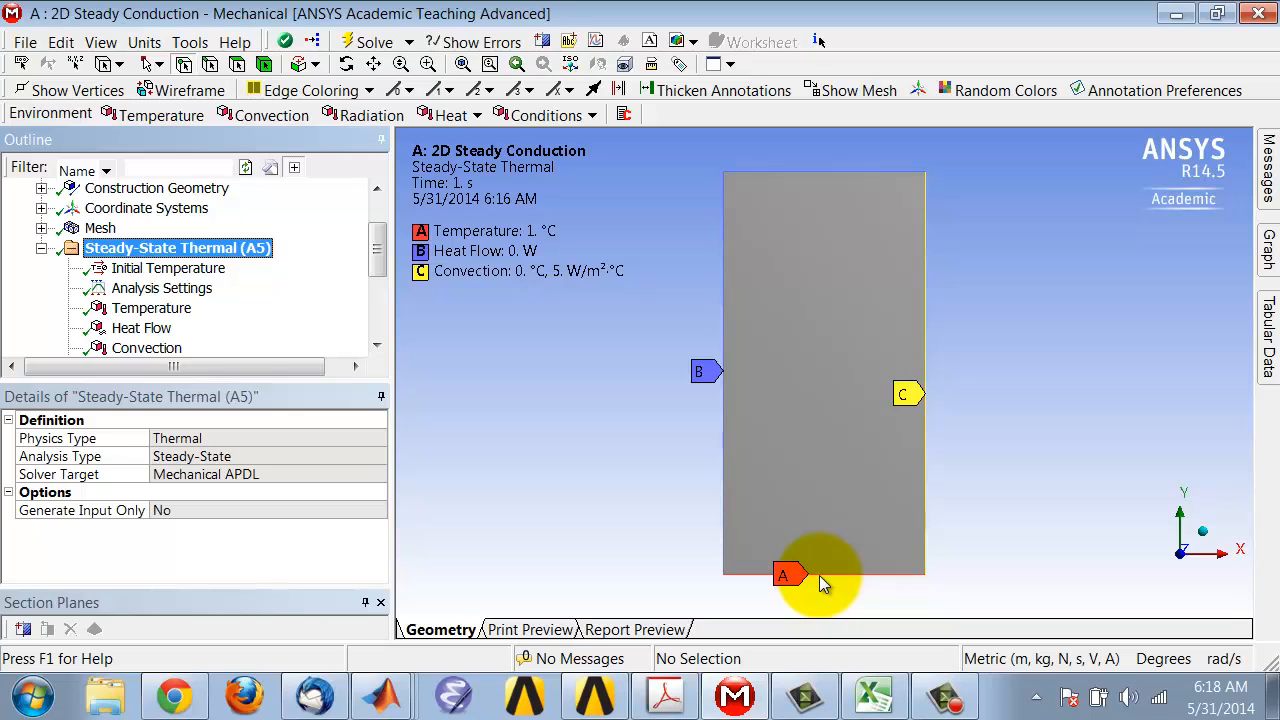
pyautogui.moveTo(810, 560)
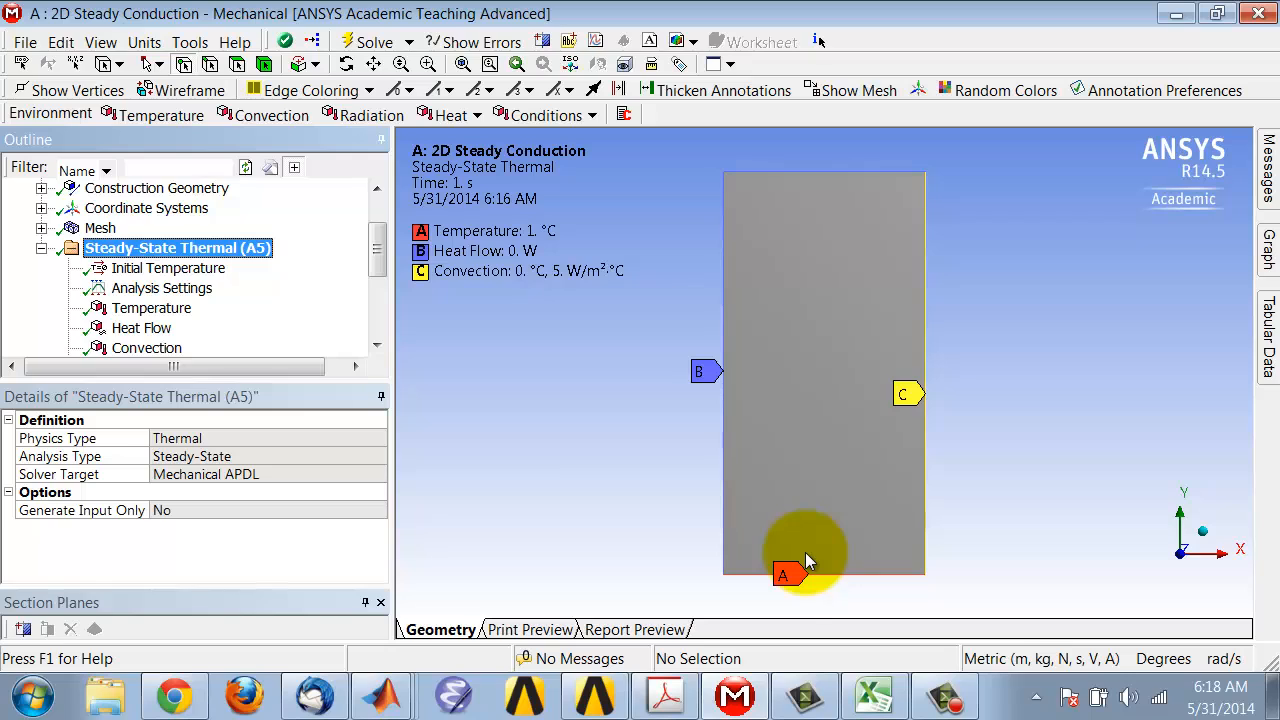